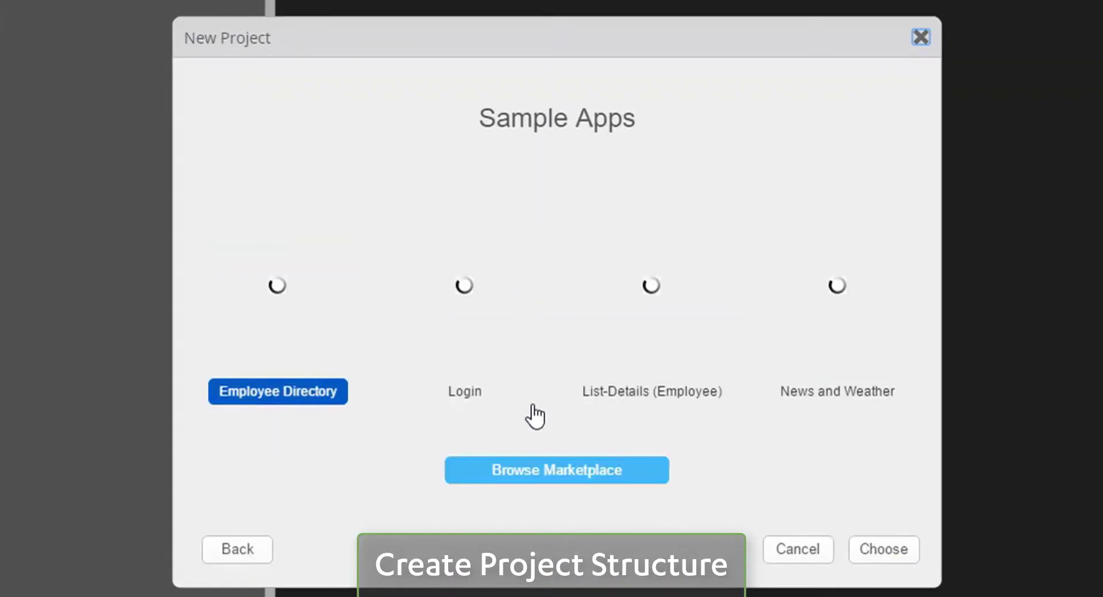
Step: Find the Events sample app in Marketplace and import it into the workspace
left_click(884, 551)
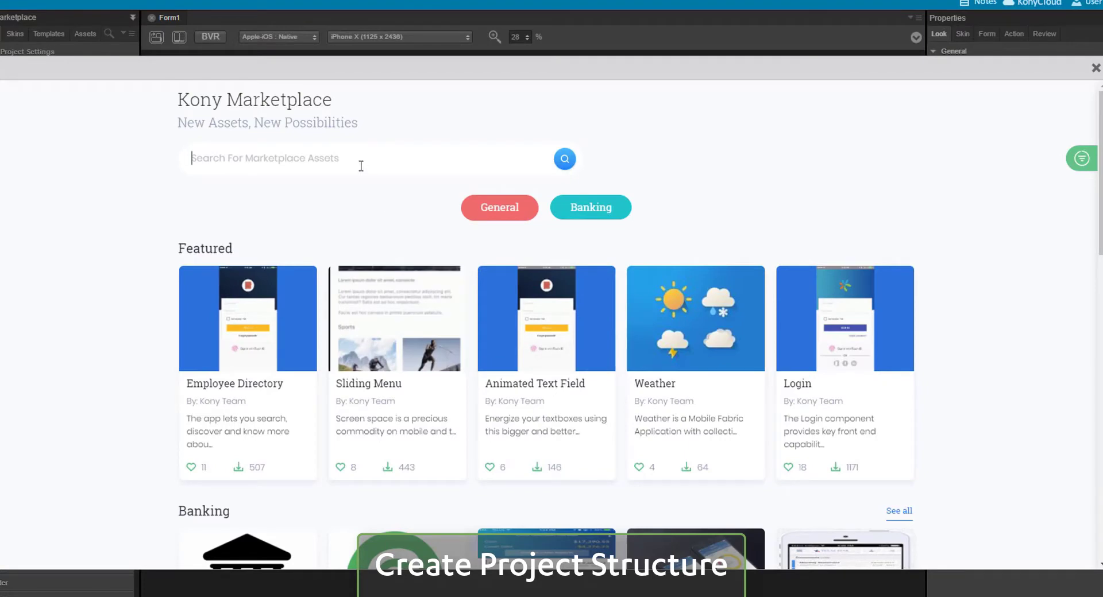
type("Events")
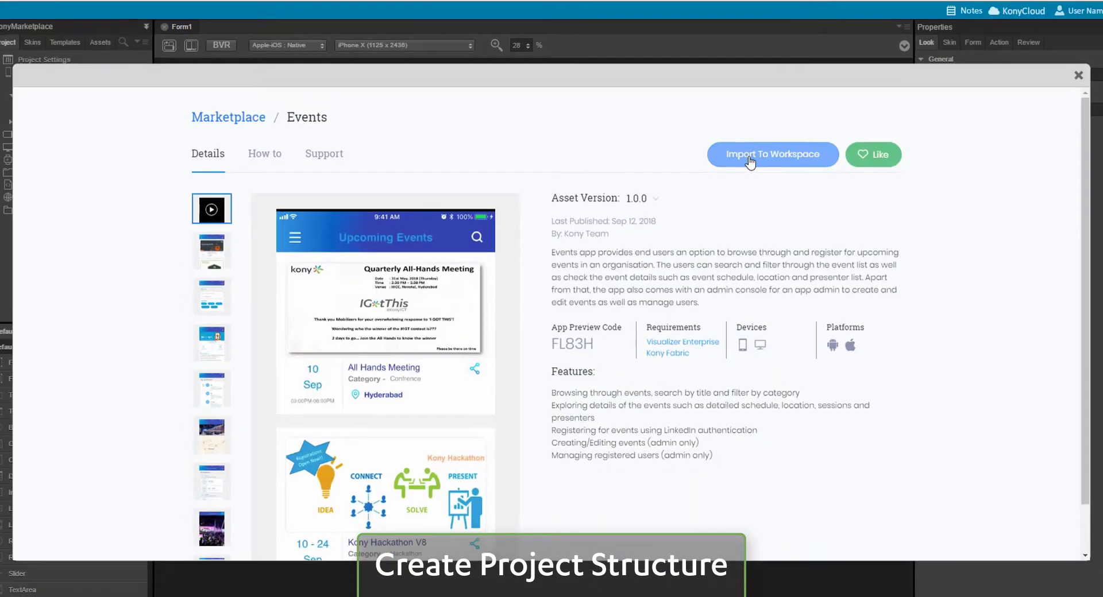
left_click(772, 154)
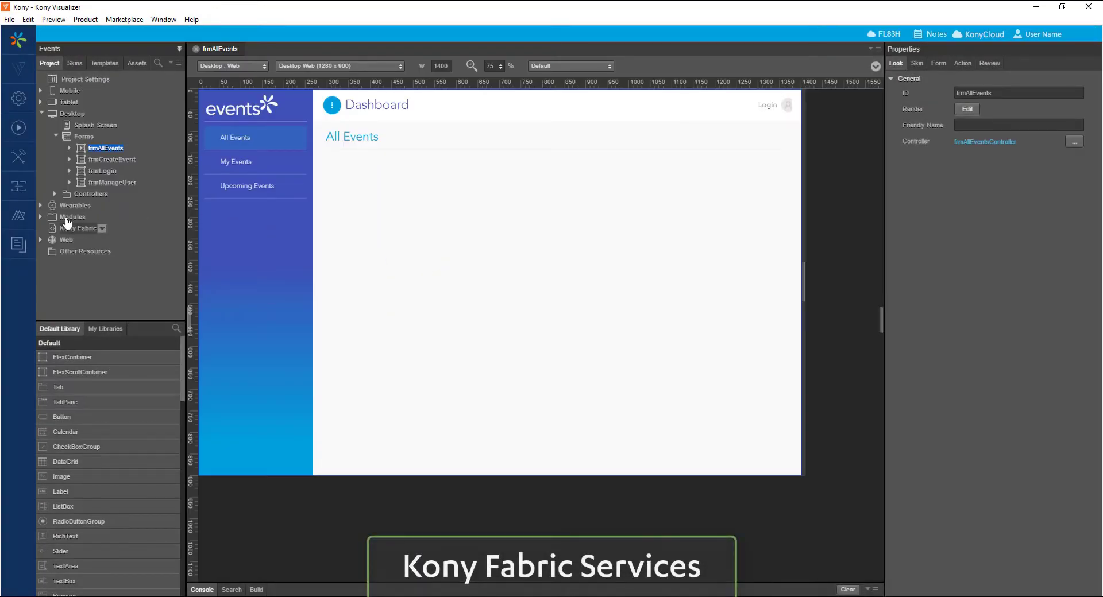
Step: Check the Events project's Kony Fabric app binding, then reach the Product menu
left_click(17, 170)
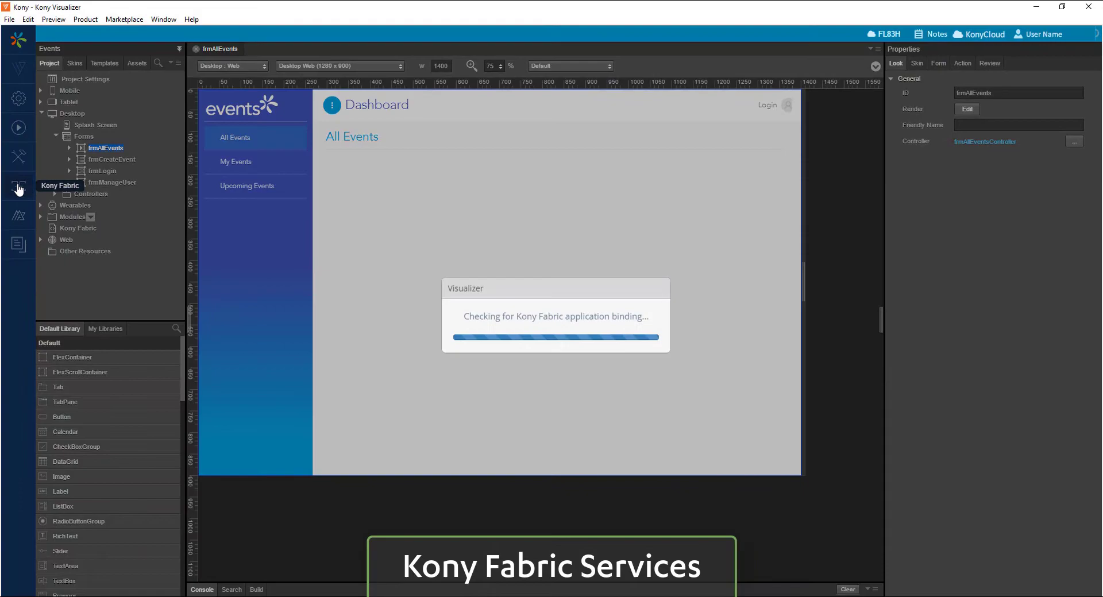
left_click(18, 190)
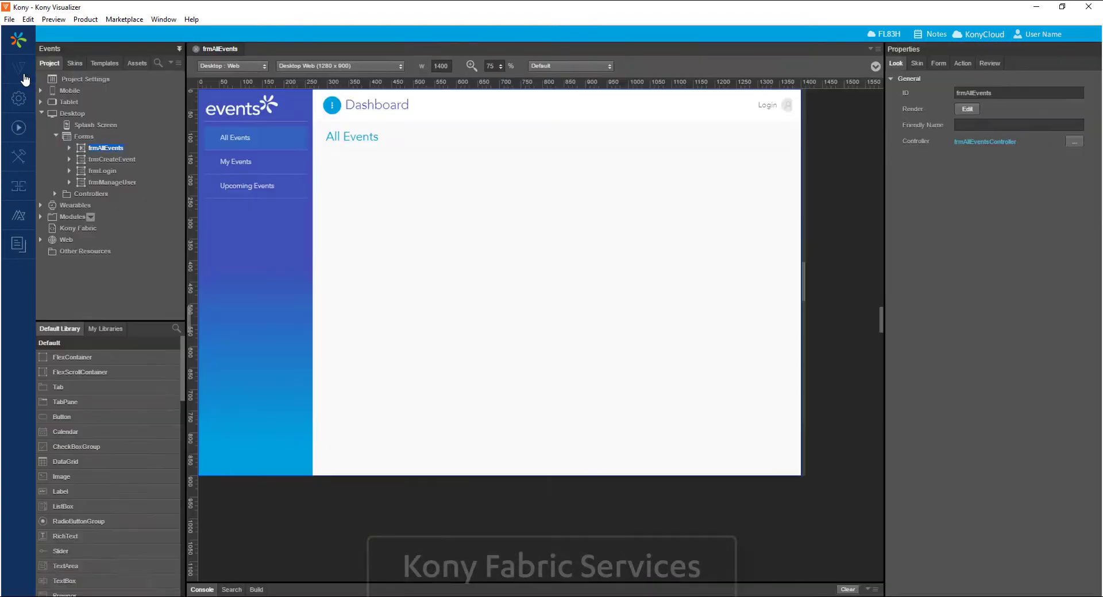
left_click(155, 34)
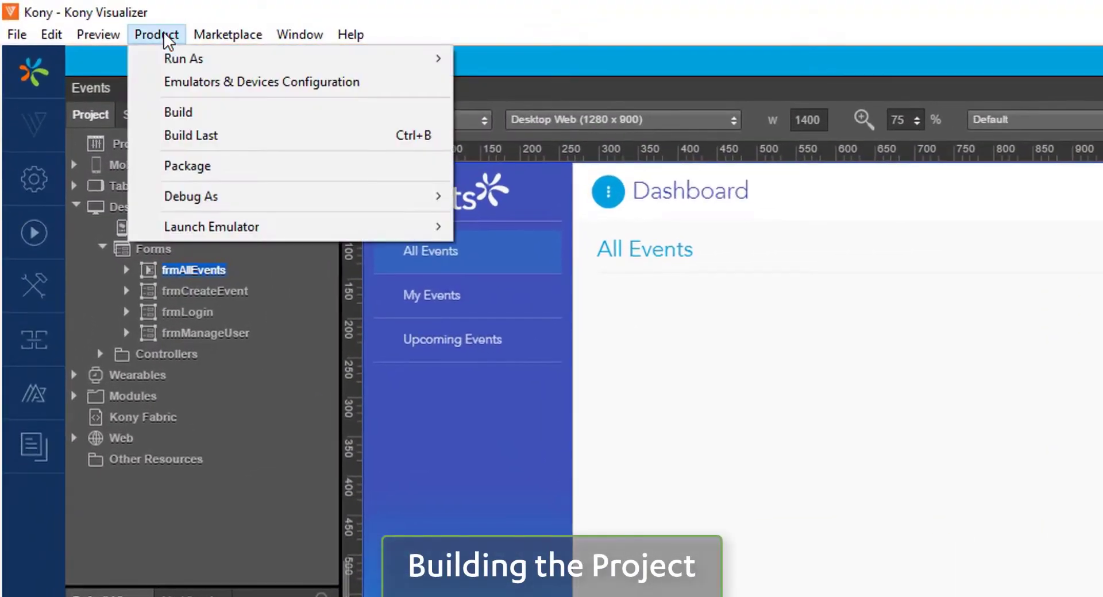
Step: Build the Events project with Desktop Web ticked as the build target
left_click(177, 113)
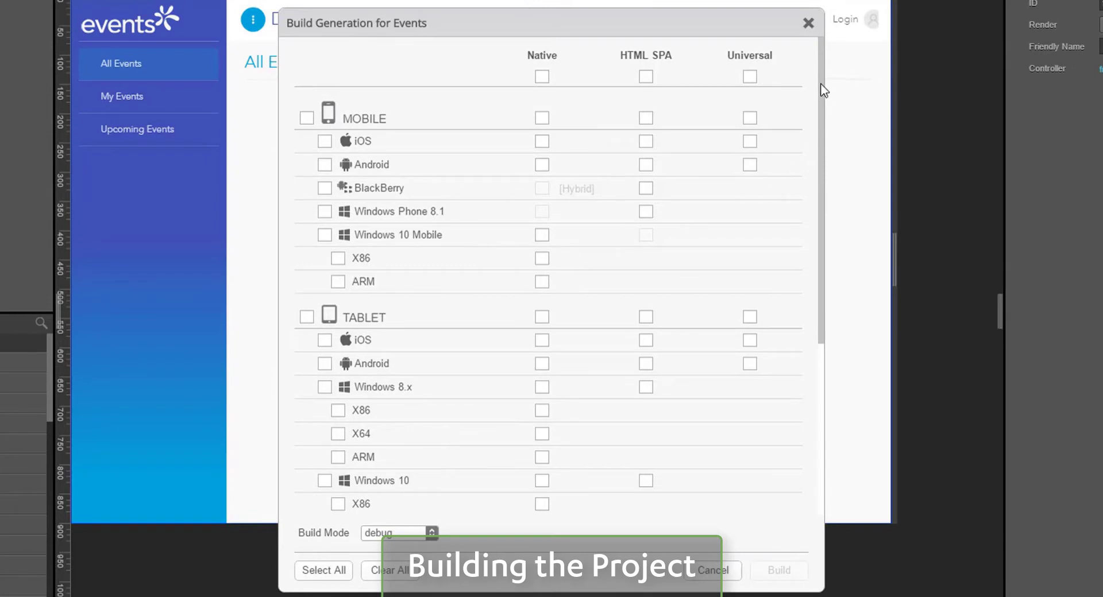
scroll("down", 3)
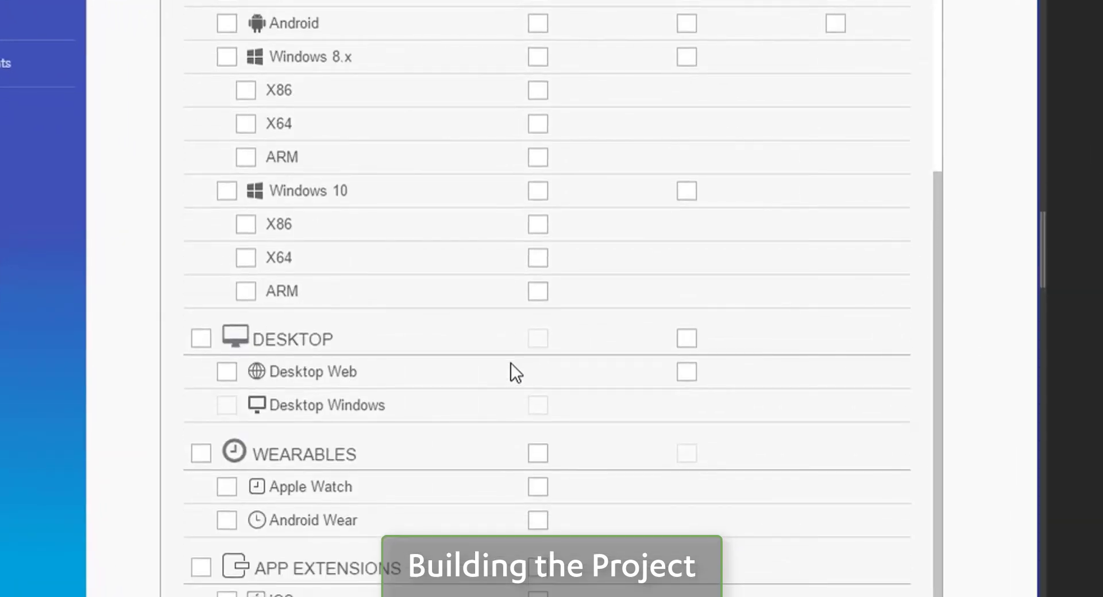
left_click(686, 372)
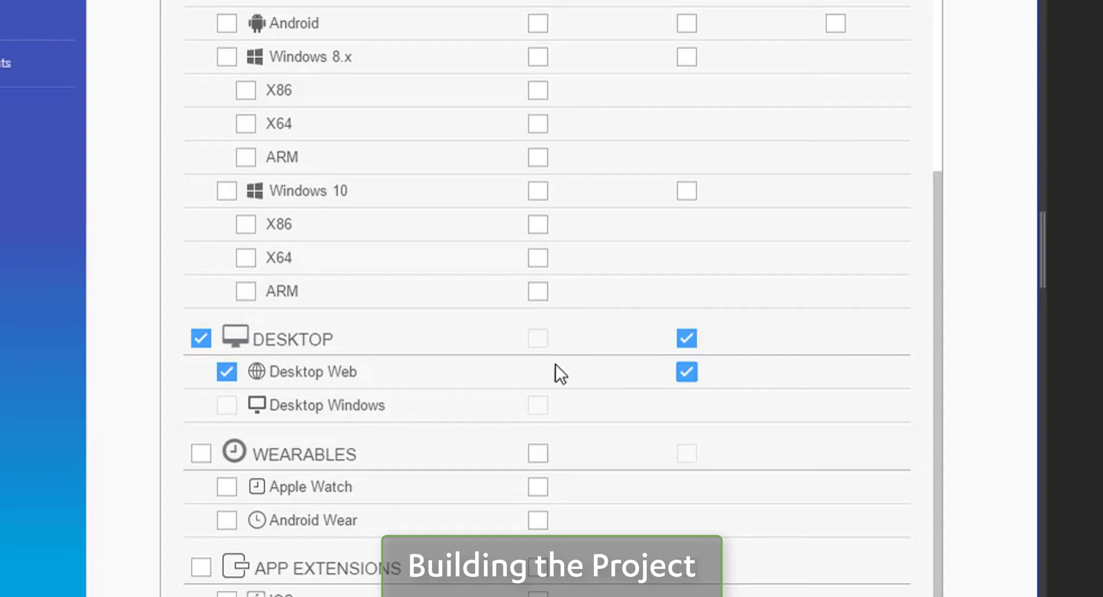
scroll("down", 3)
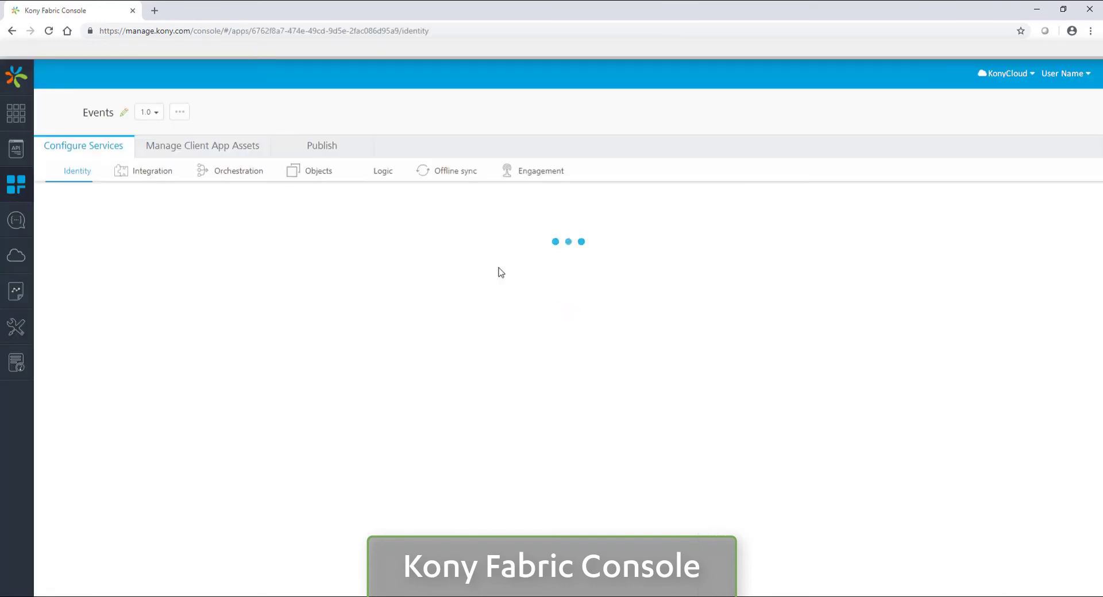
Step: Go to the Events app's Publish page in Kony Fabric Console
left_click(322, 146)
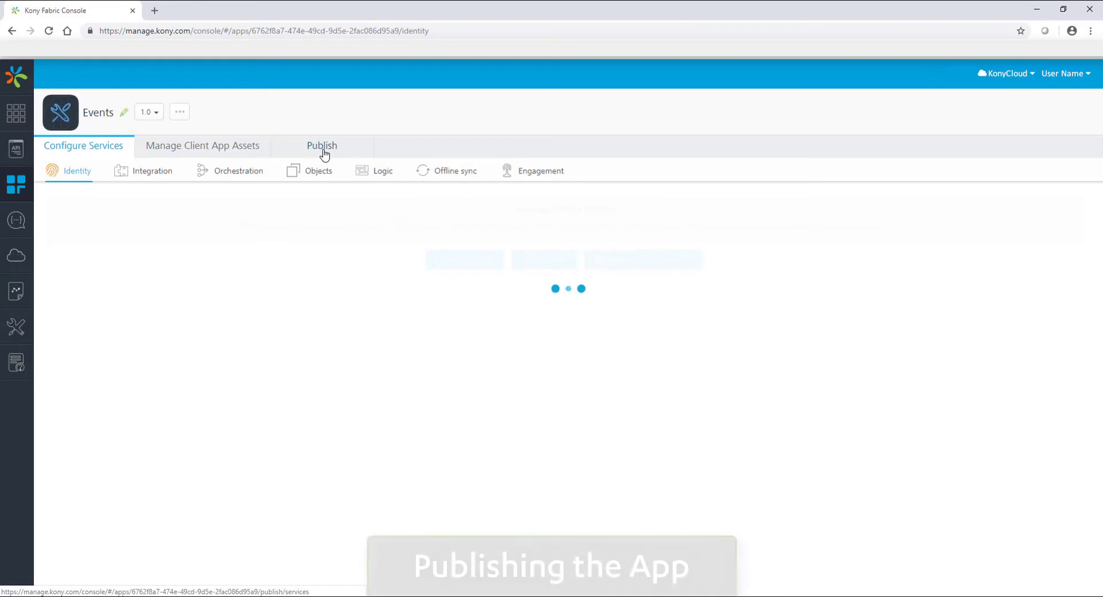
Step: Publish the Events app to the KonyCloud environment from Service & Web Client
left_click(322, 146)
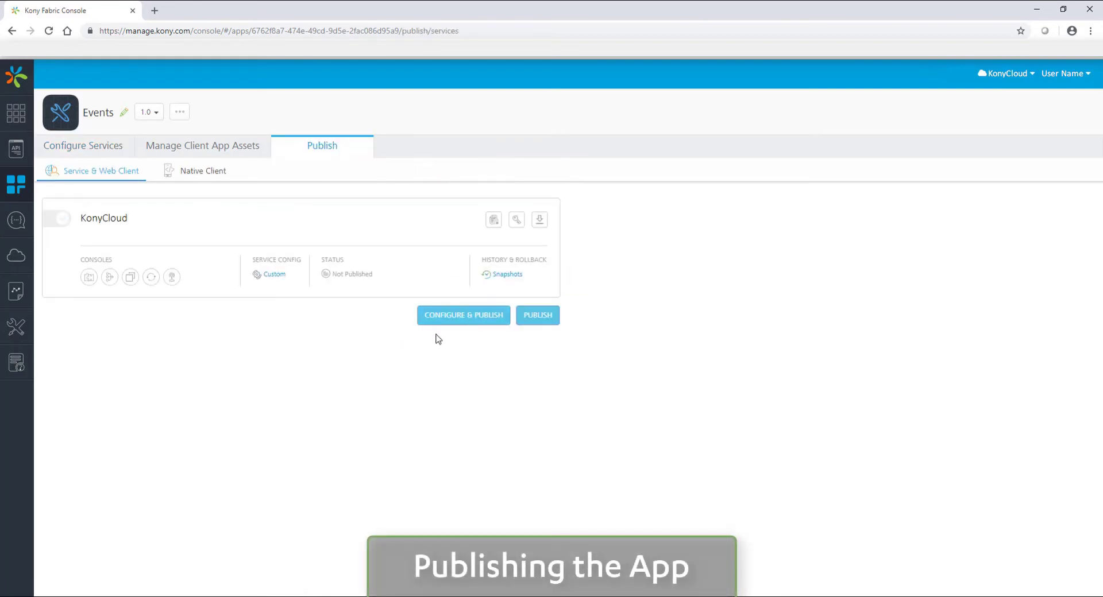
left_click(60, 219)
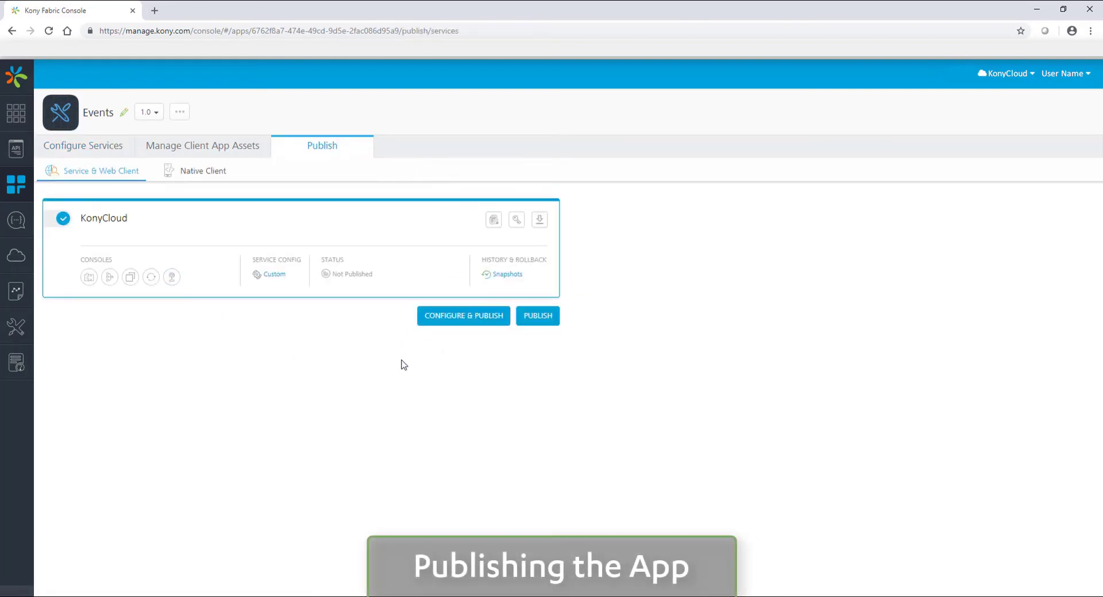
left_click(537, 316)
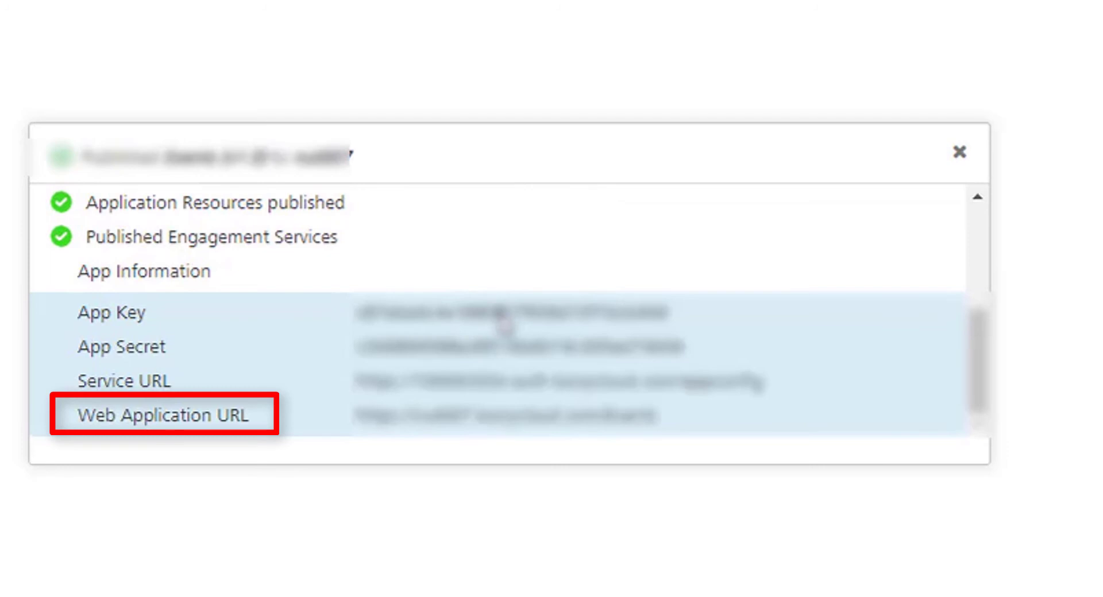
mouse_move(482, 287)
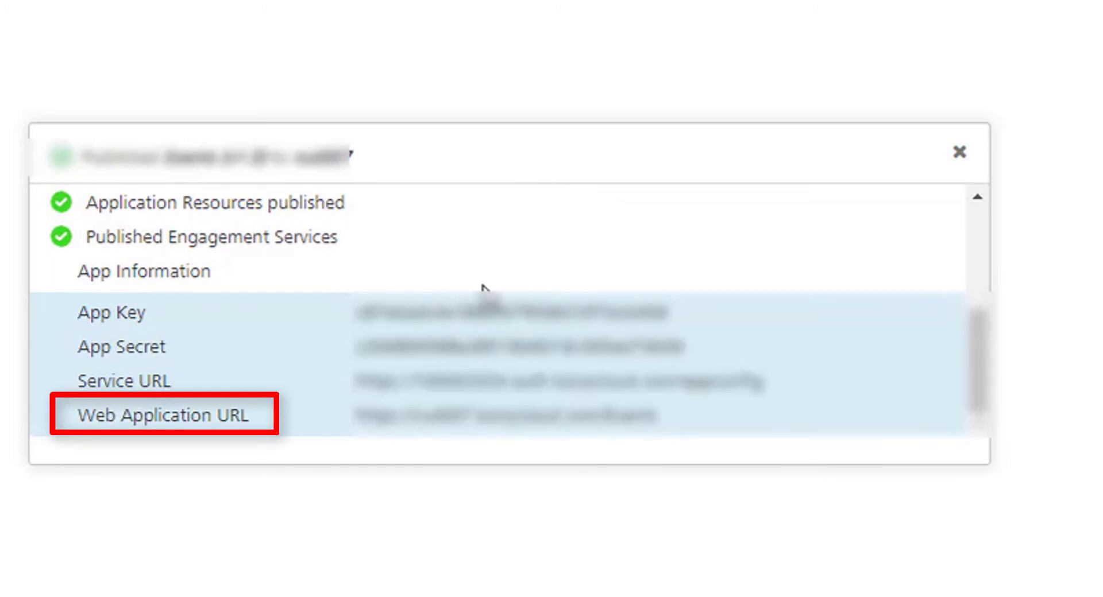